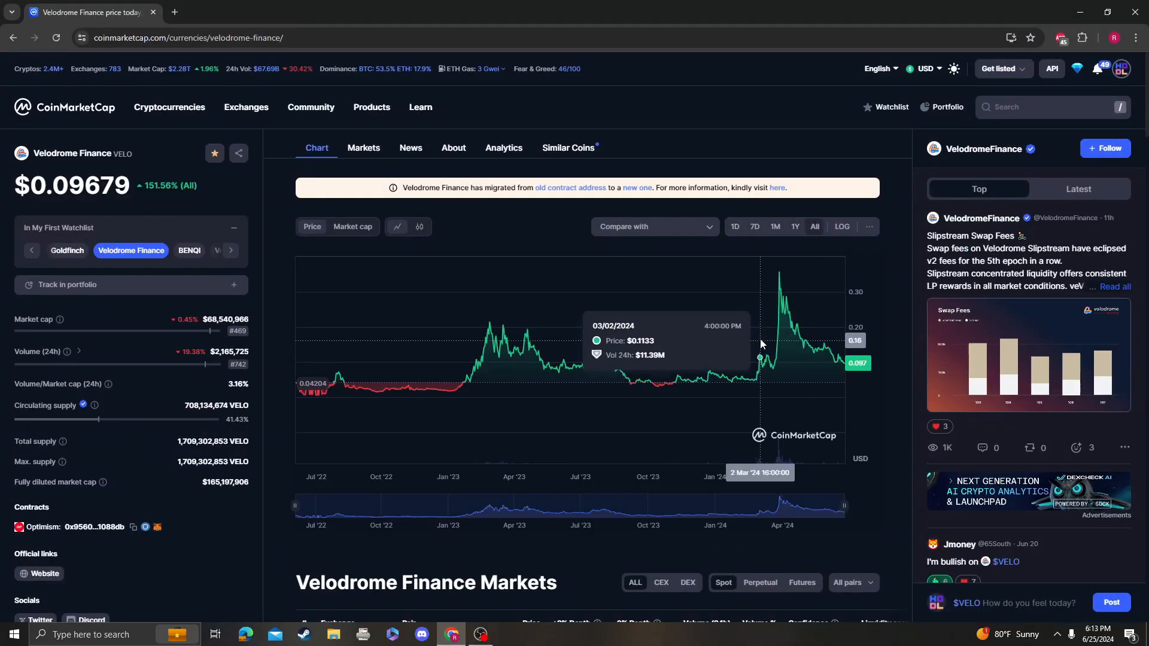
mouse_move(470, 225)
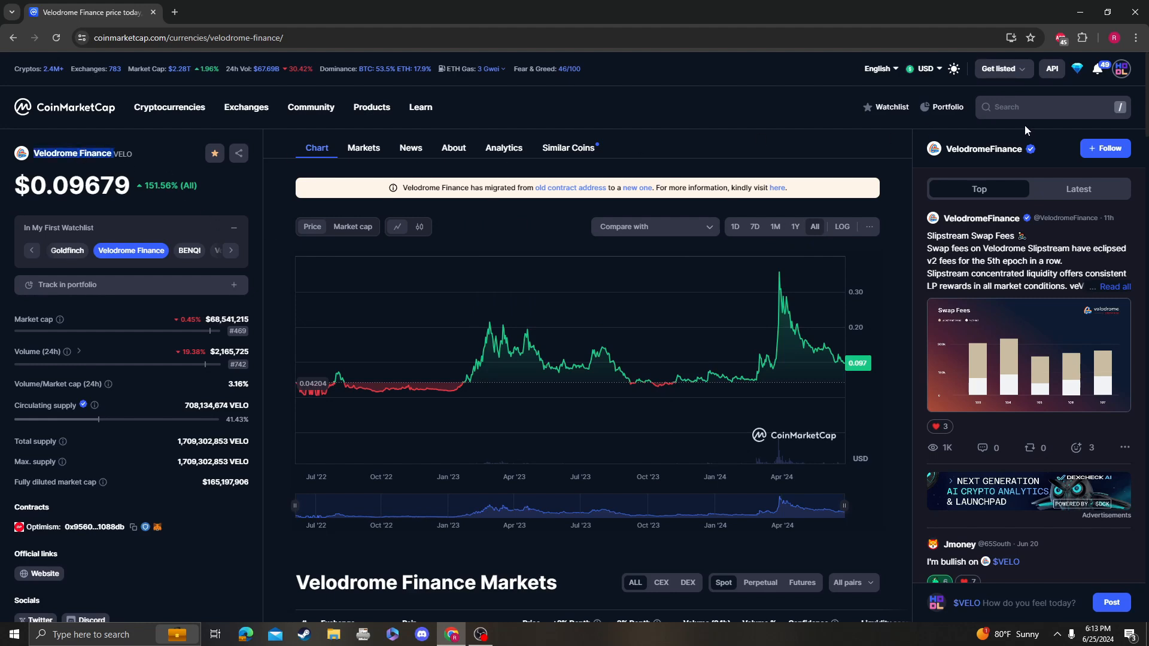
Search CoinMarketCap for 'elon' and open the Dogelon Mars coin page
click(1051, 107)
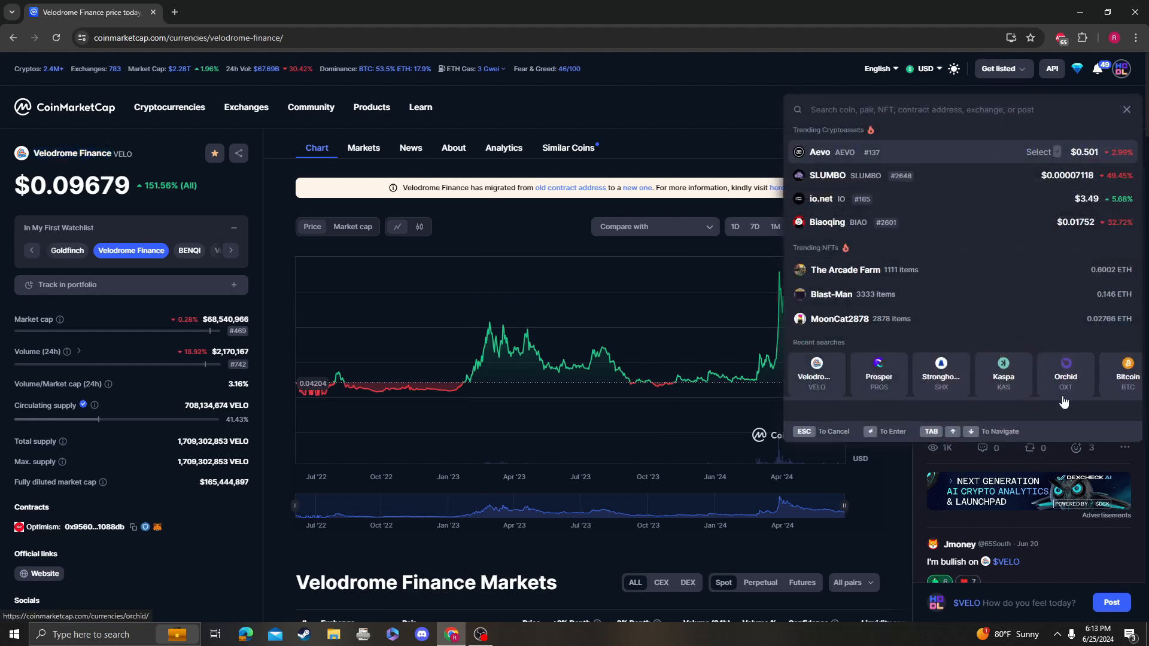
text(elon)
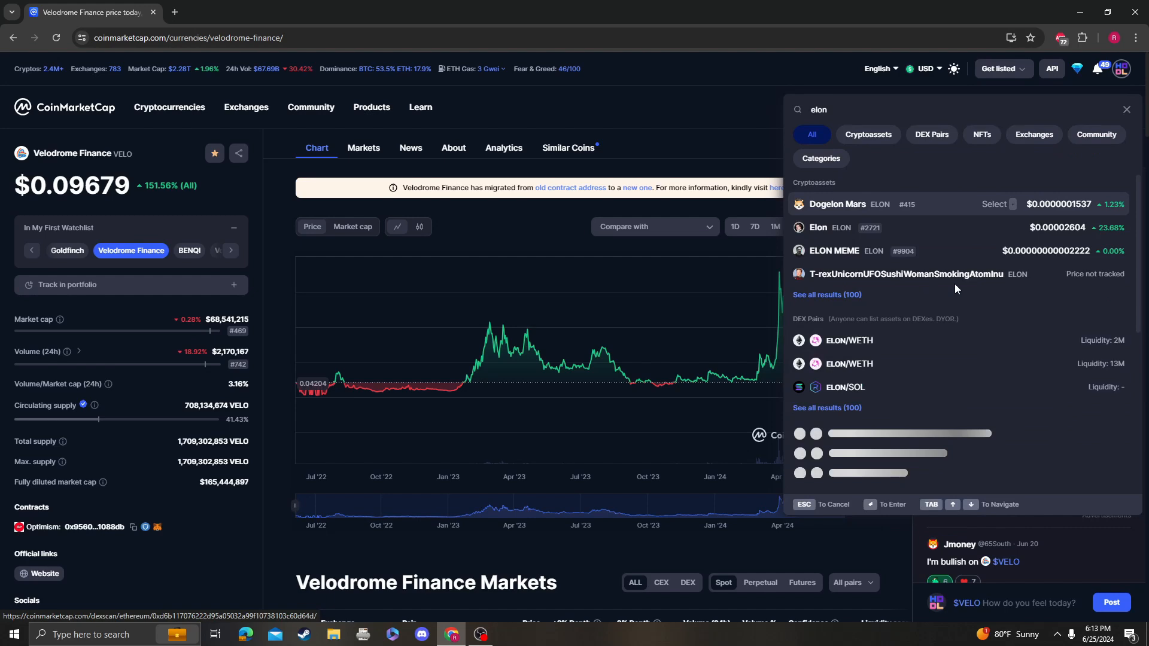
click(837, 204)
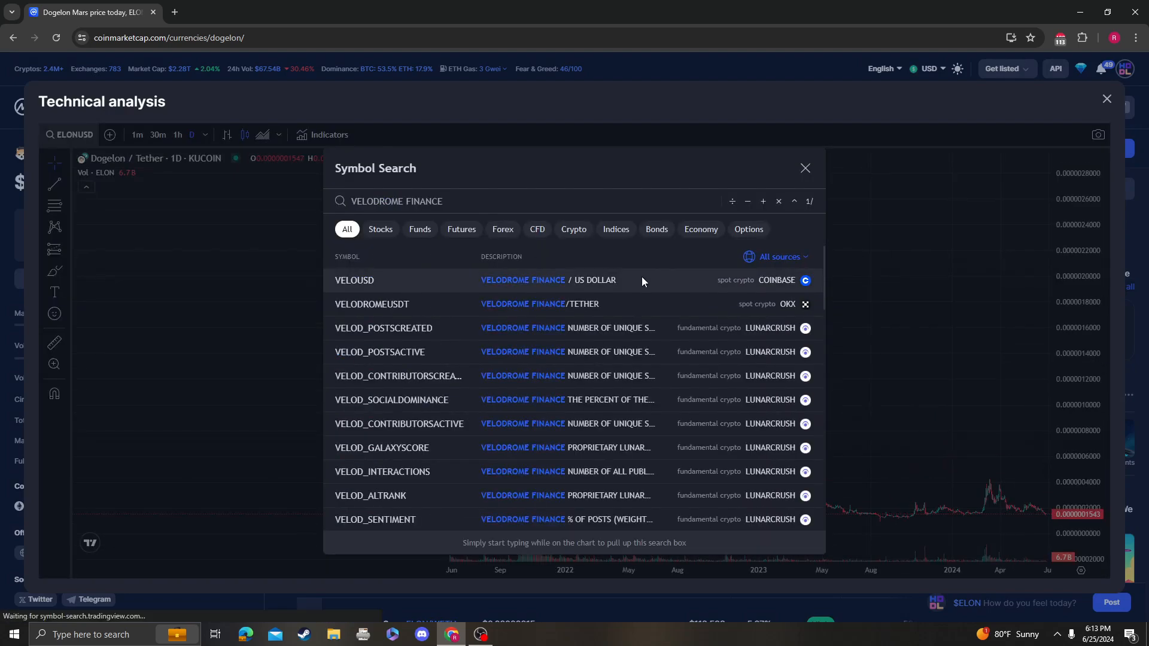
Select the VELOUSD Coinbase pair to chart Velodrome Finance against the US dollar
click(355, 280)
text(rsi)
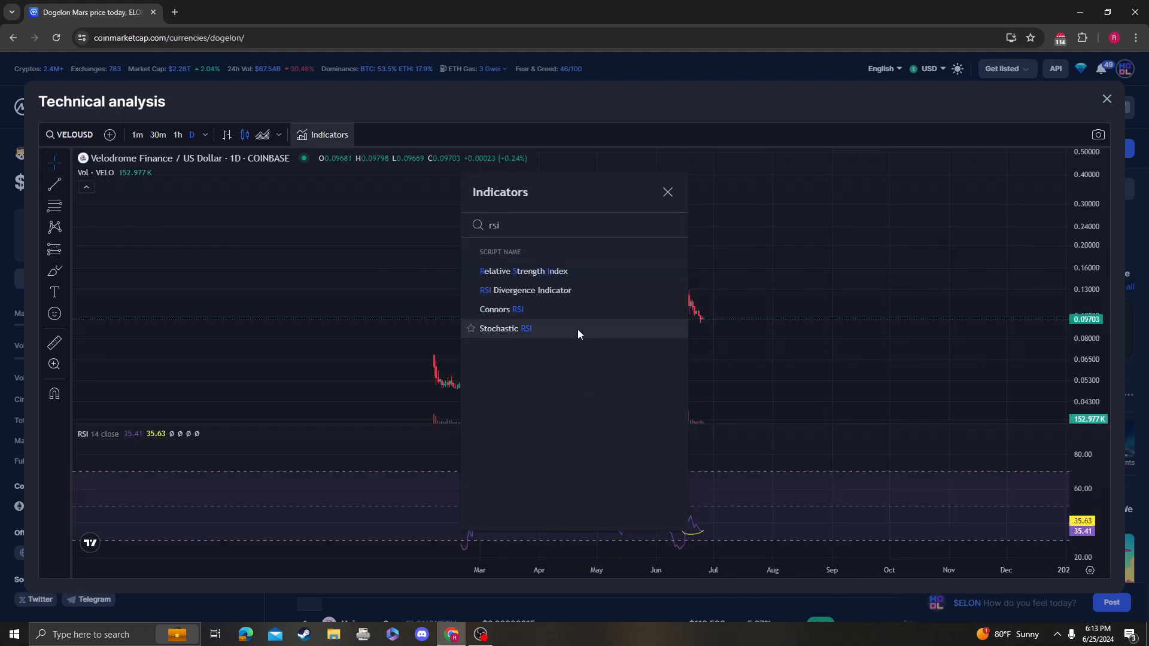
Pick Stochastic RSI from the 'rsi' indicator search results
click(506, 329)
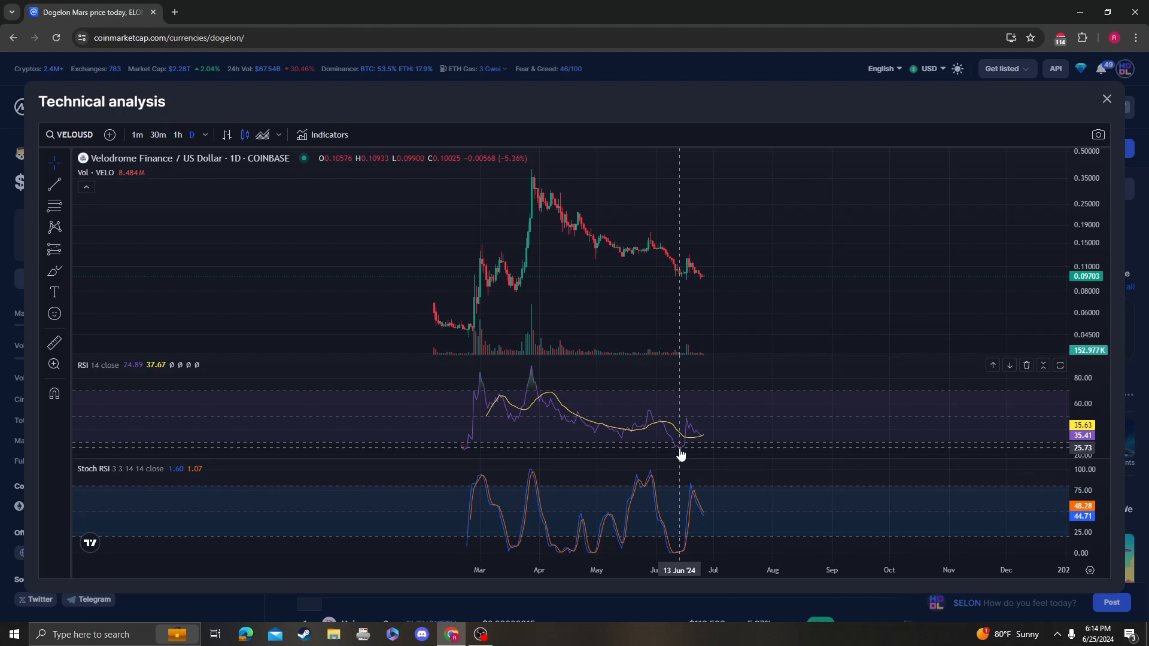
mouse_move(689, 286)
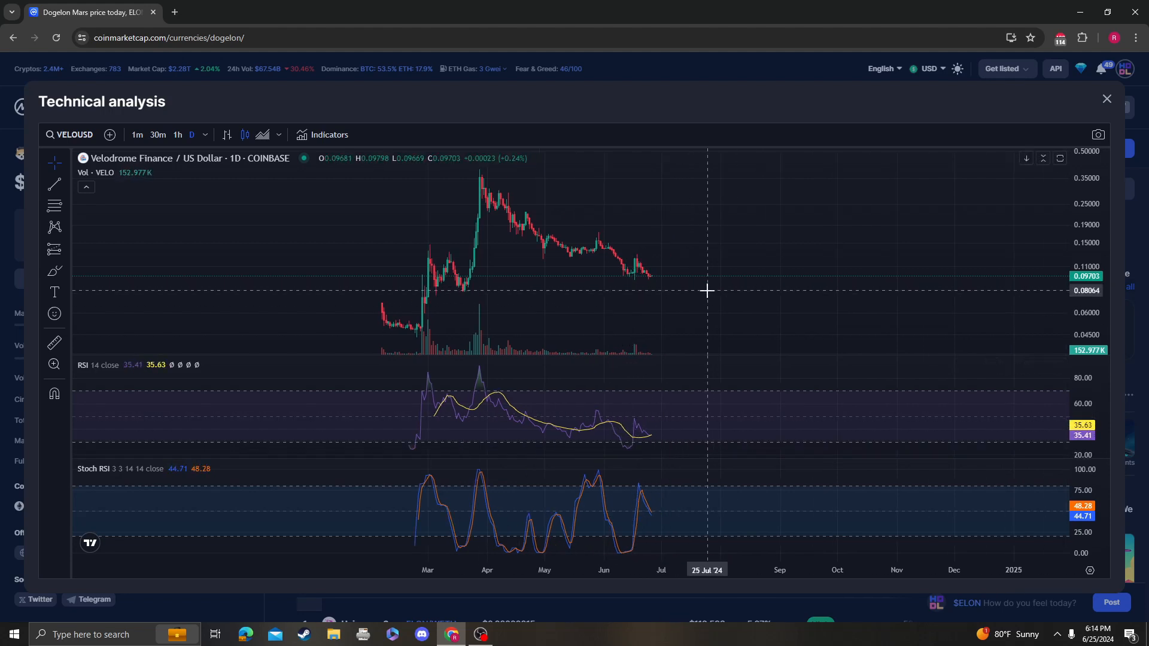
mouse_move(628, 454)
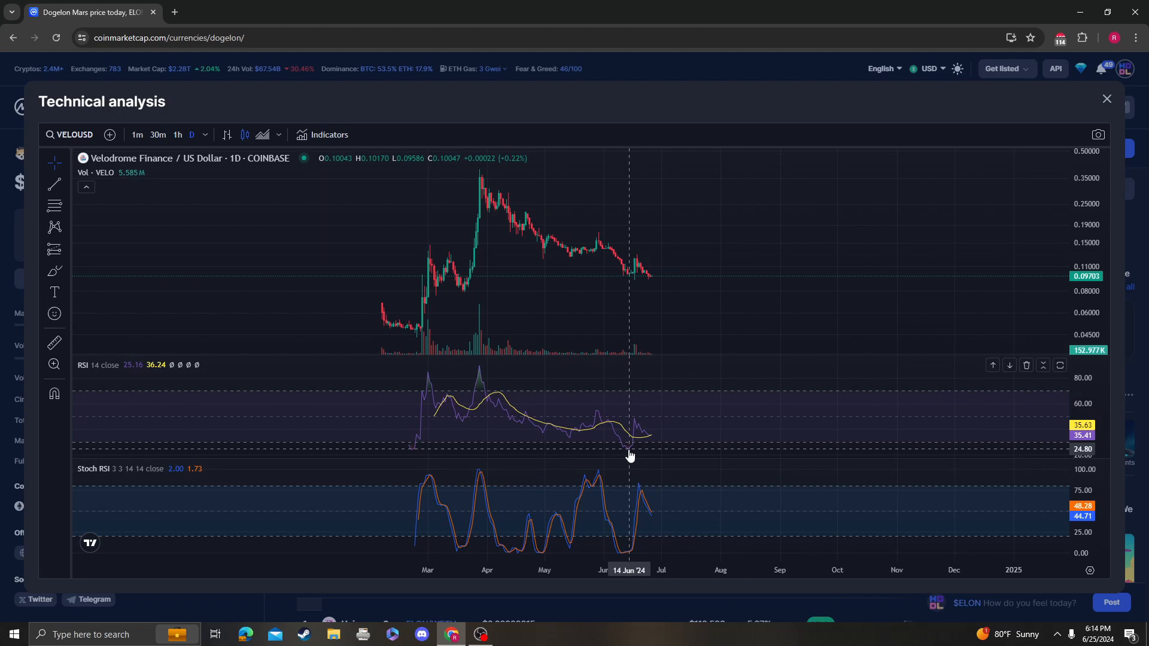
mouse_move(642, 442)
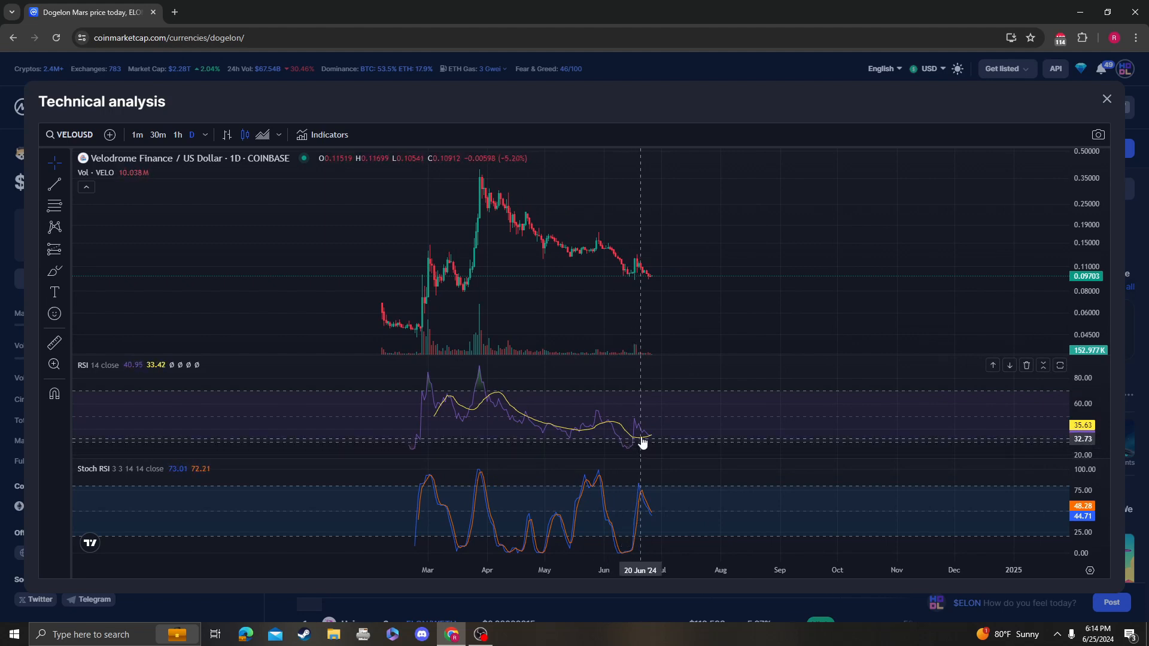
mouse_move(350, 174)
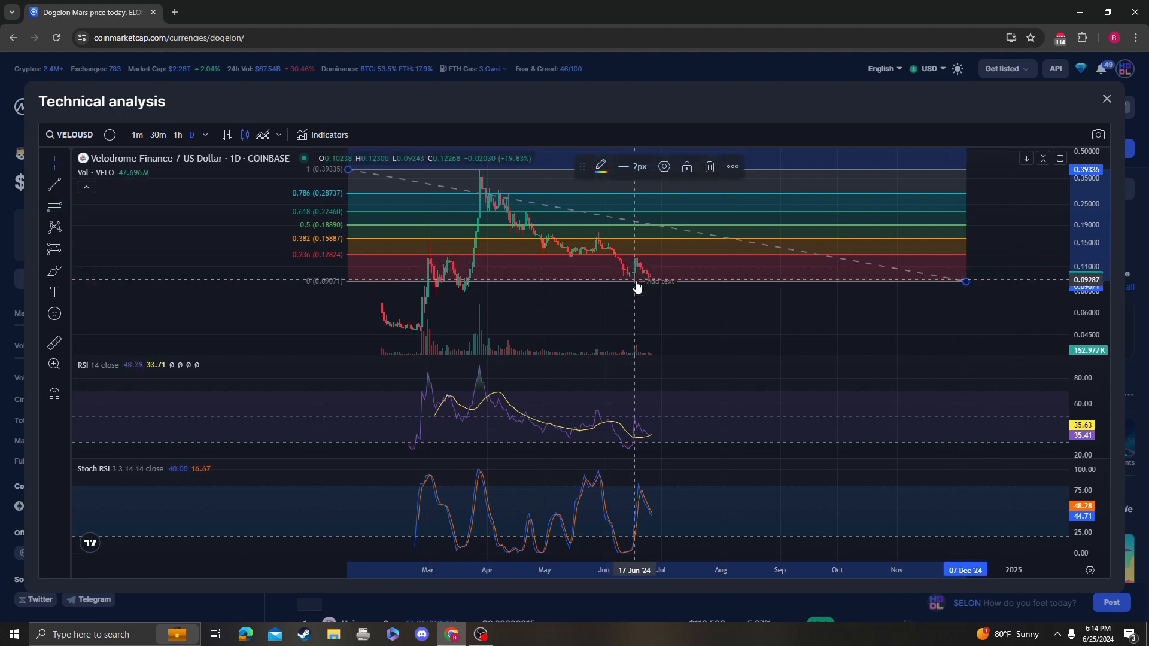
mouse_move(638, 284)
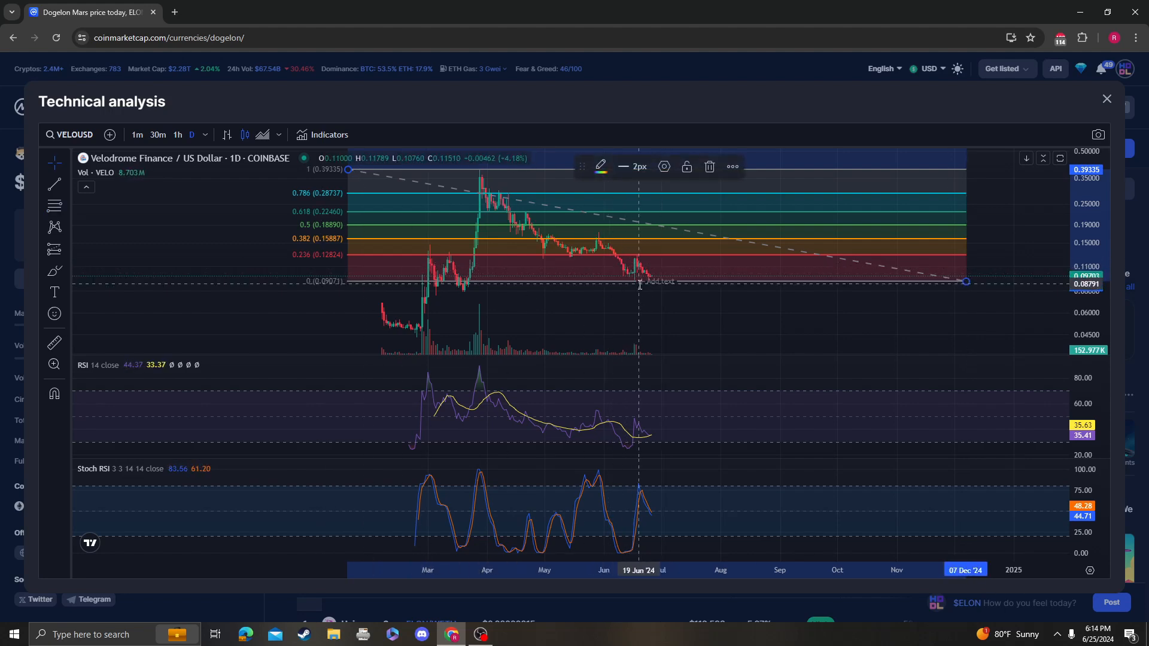
mouse_move(645, 409)
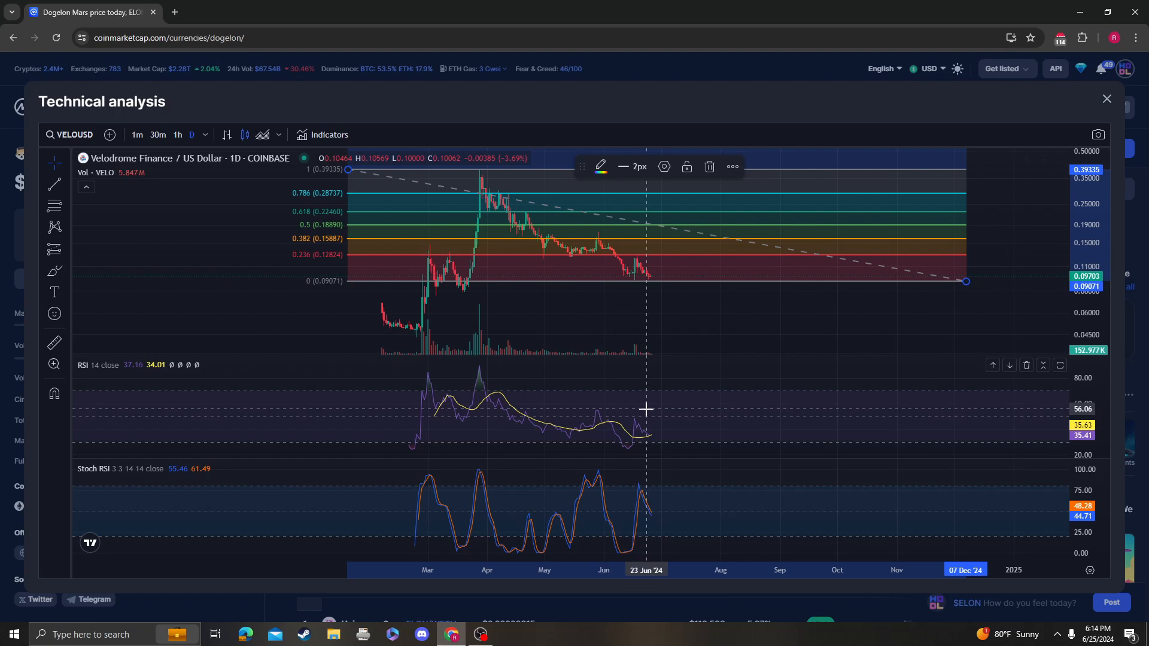
mouse_move(672, 368)
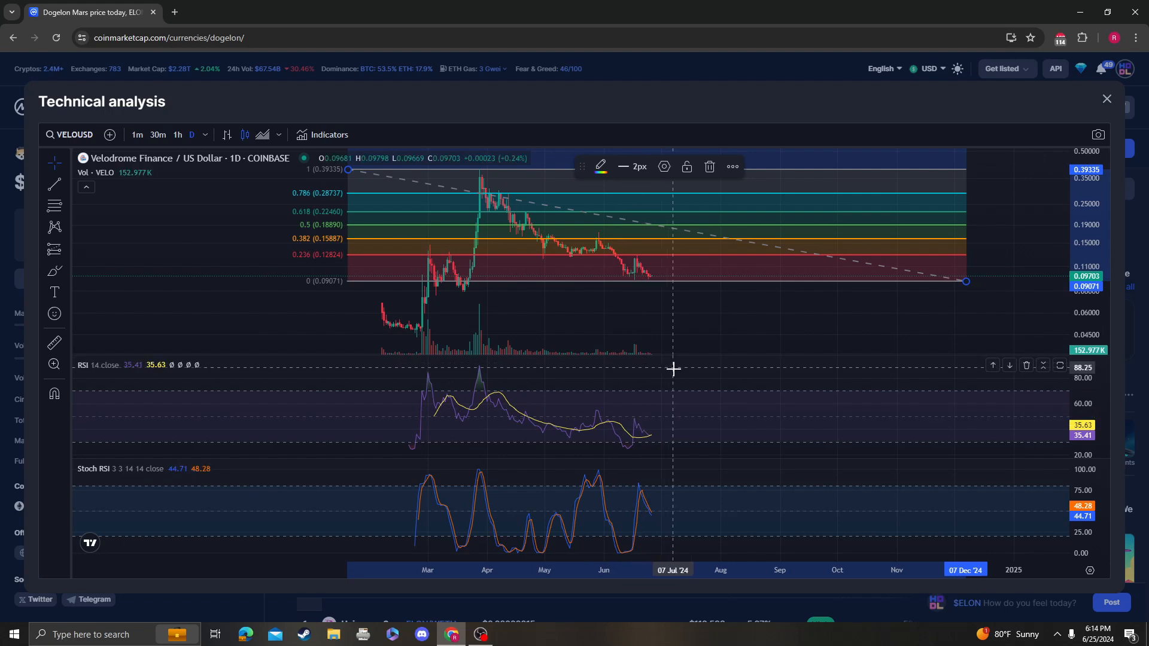
mouse_move(611, 250)
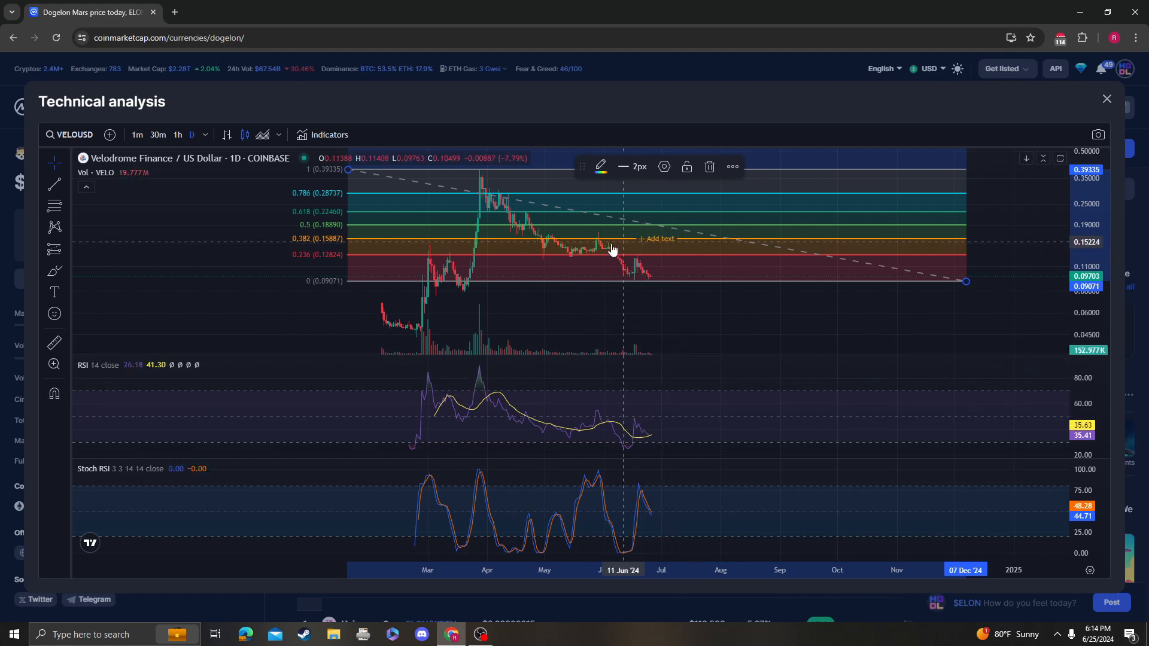
mouse_move(660, 284)
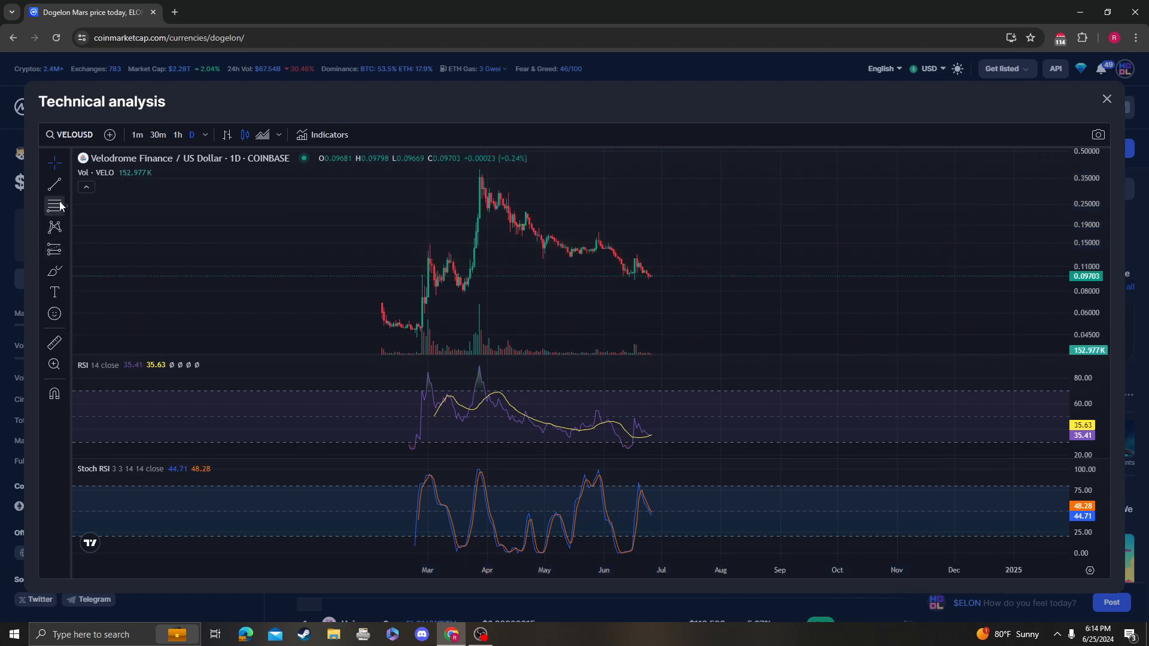
mouse_move(237, 293)
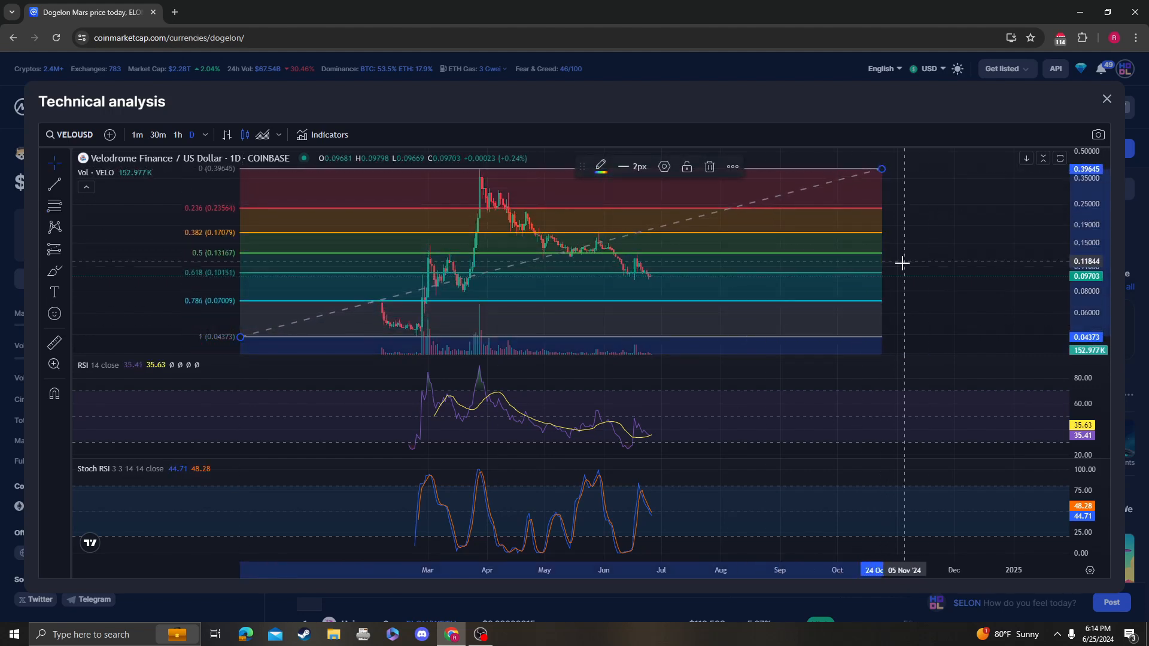
mouse_move(874, 293)
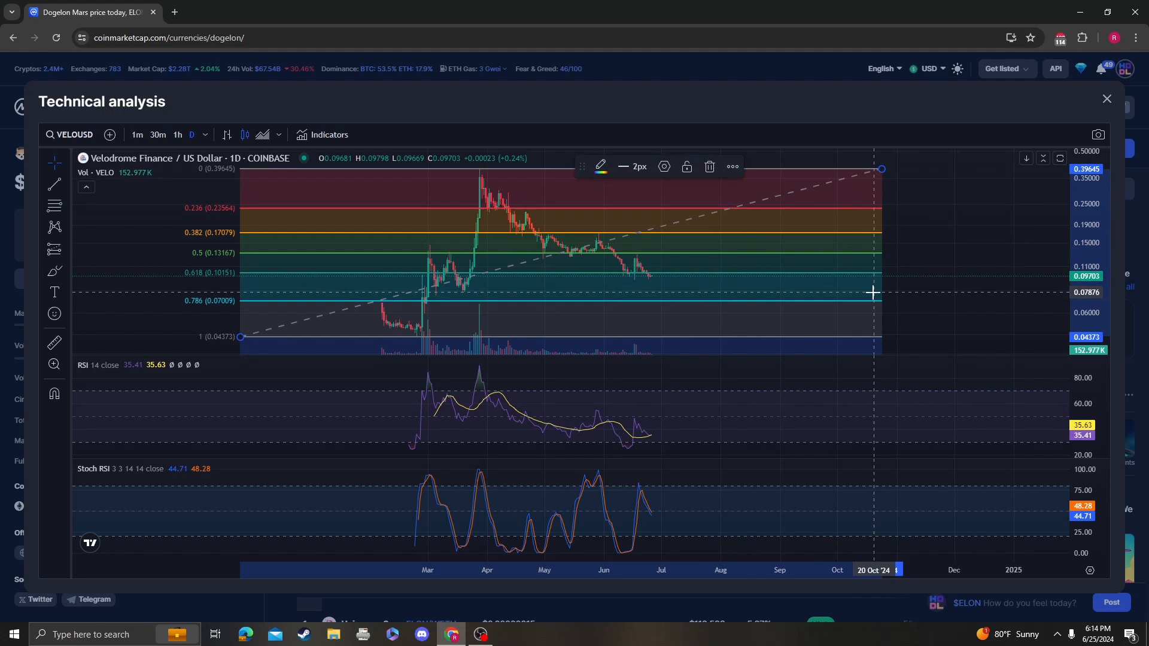
mouse_move(629, 277)
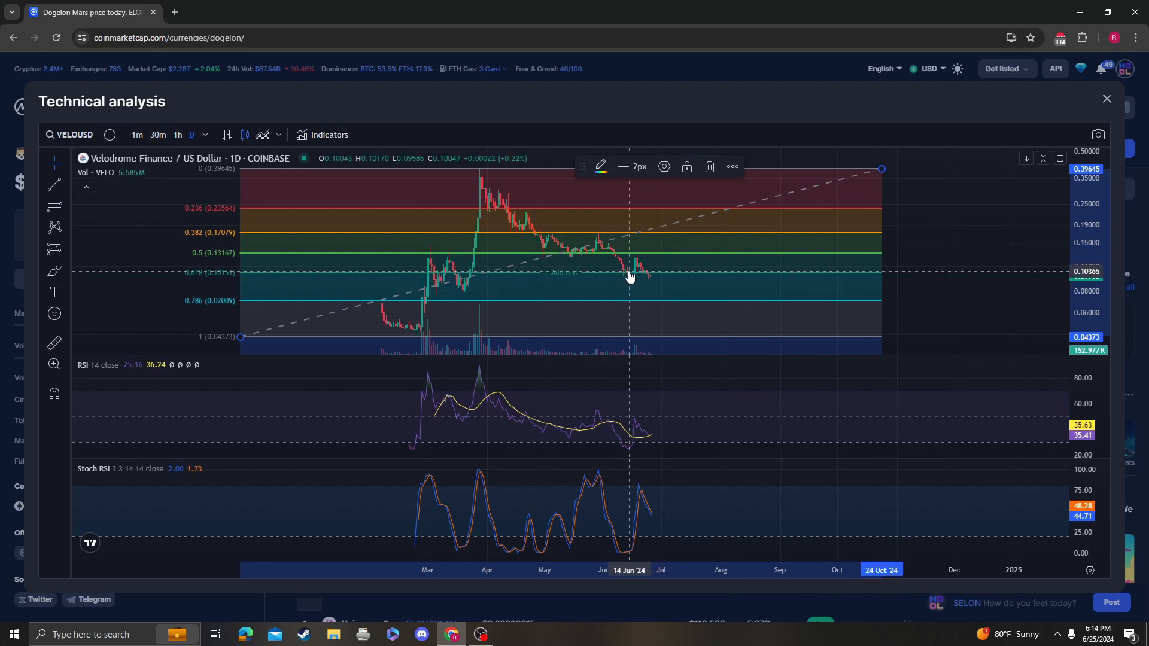
mouse_move(644, 260)
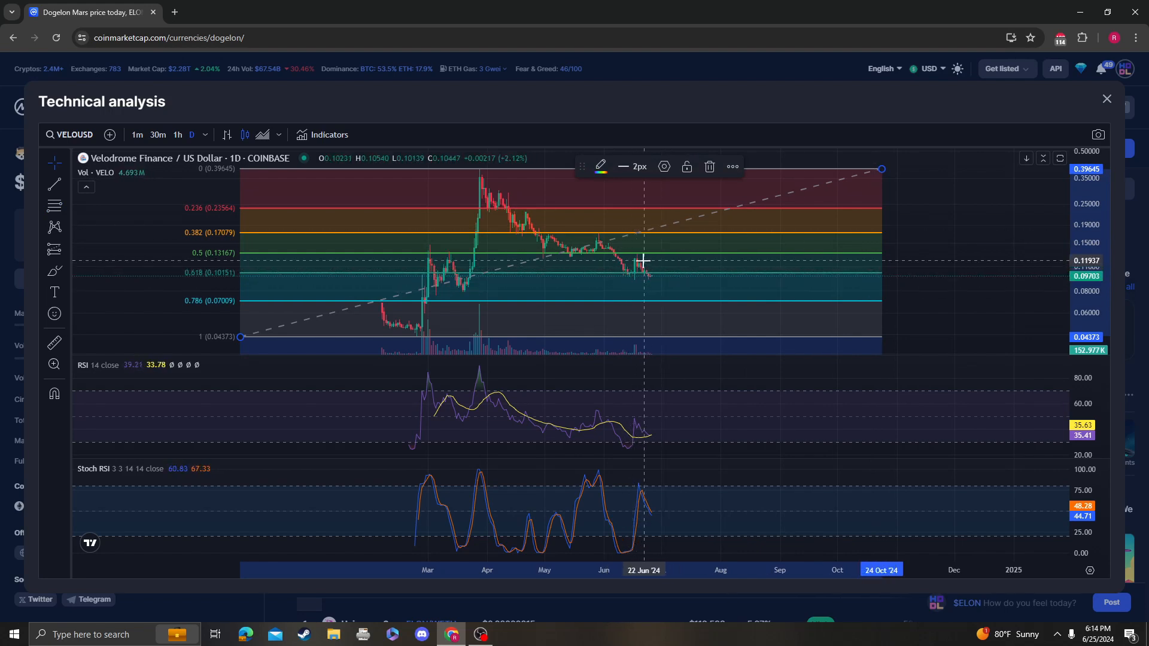
mouse_move(696, 321)
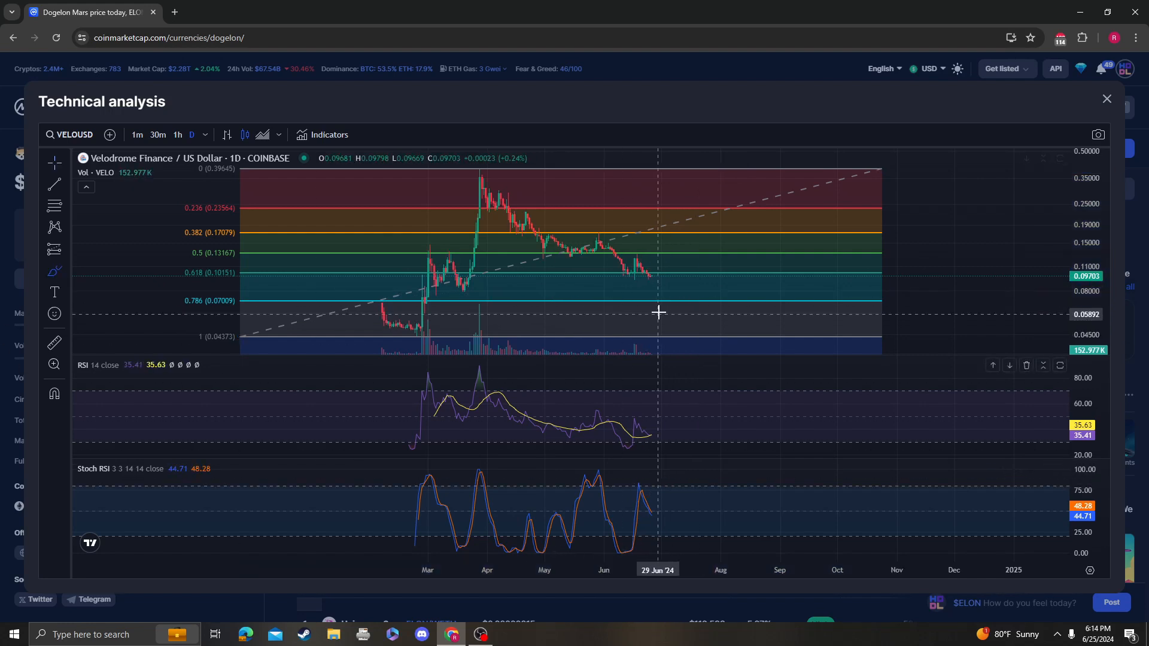
mouse_move(651, 275)
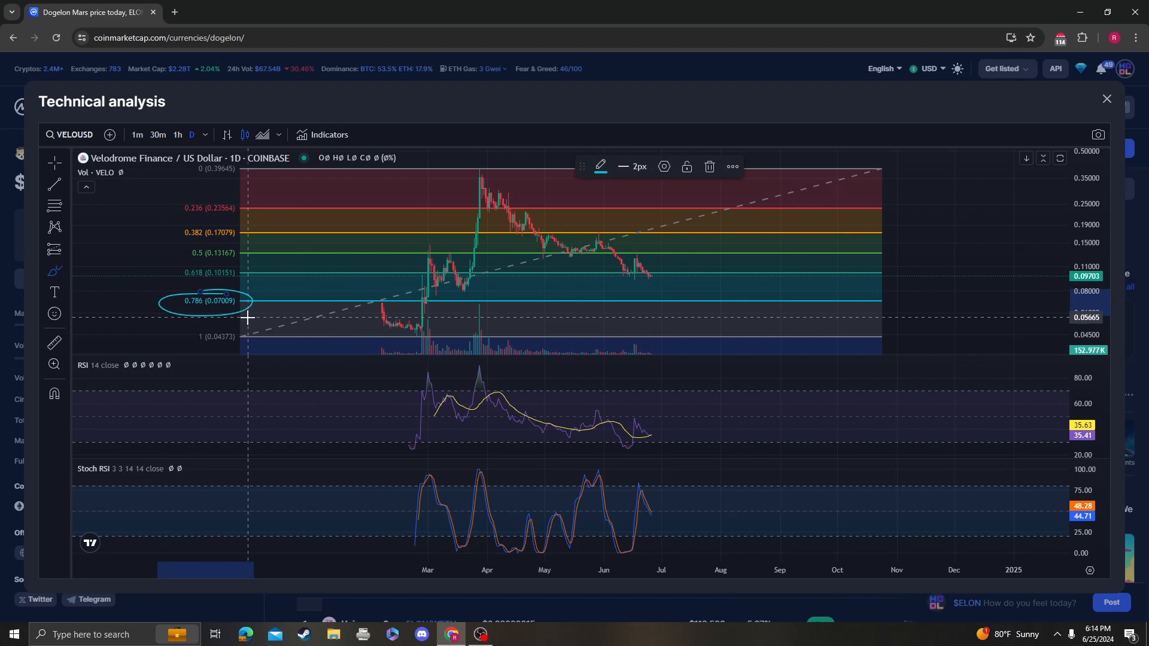
mouse_move(680, 291)
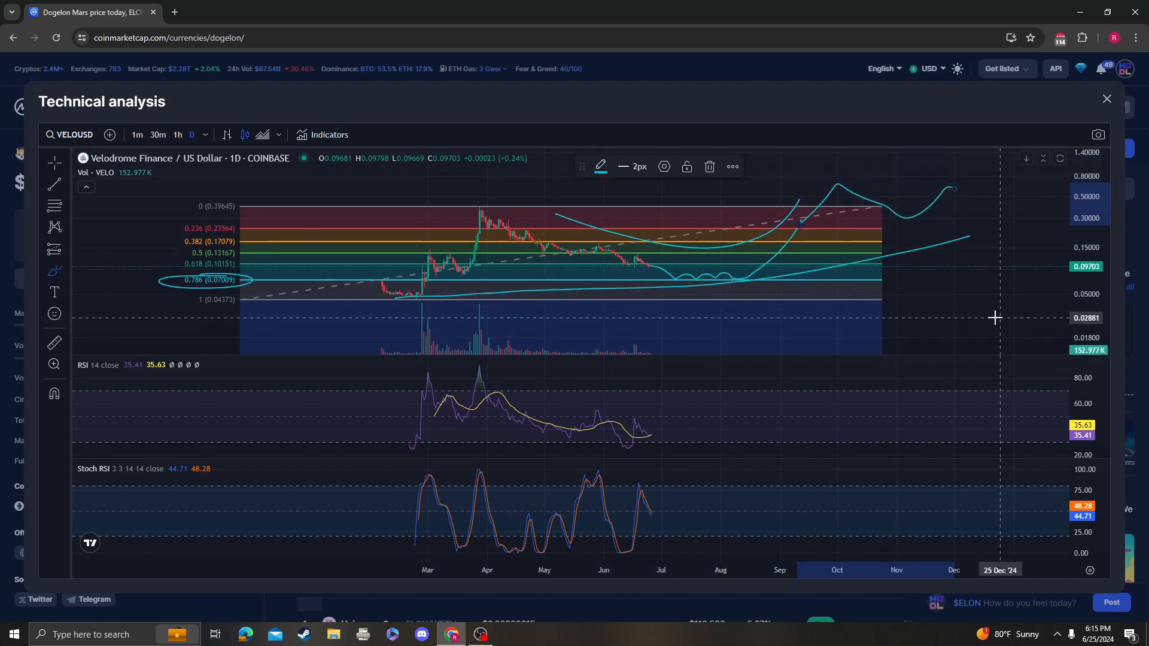
mouse_move(649, 437)
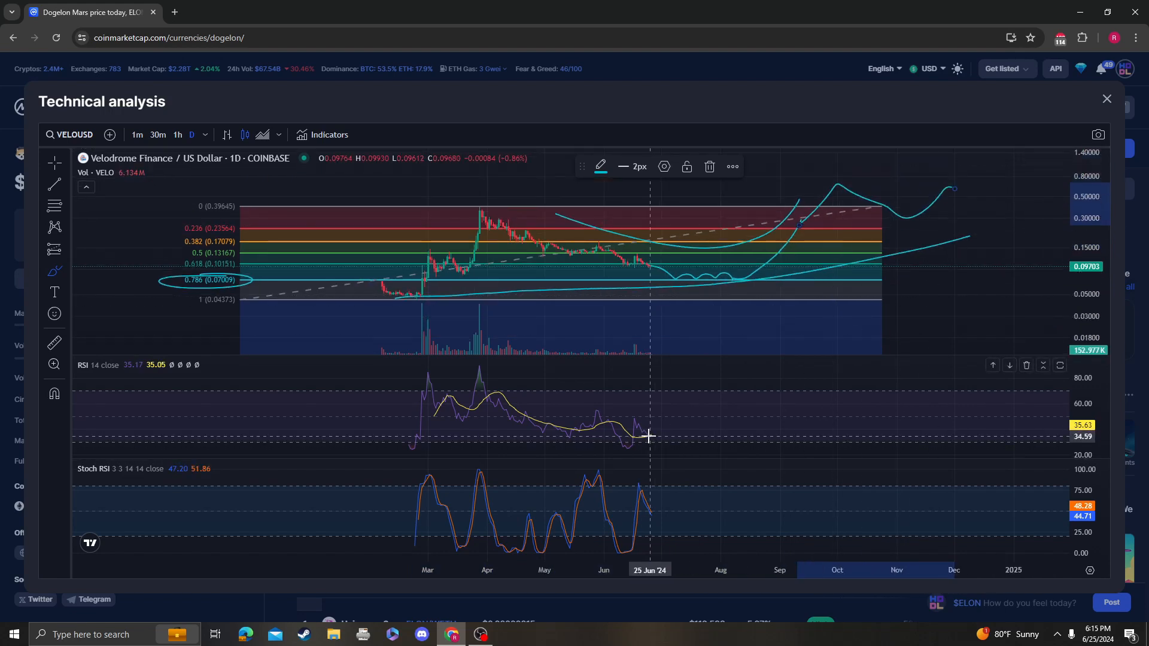
mouse_move(661, 457)
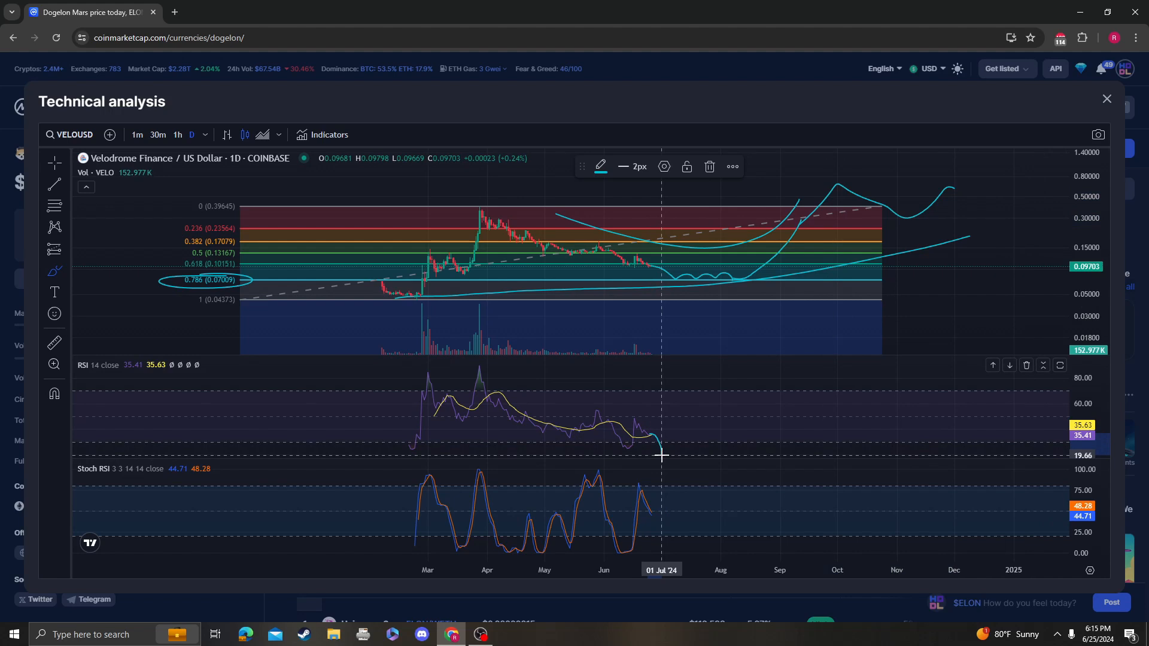
mouse_move(680, 277)
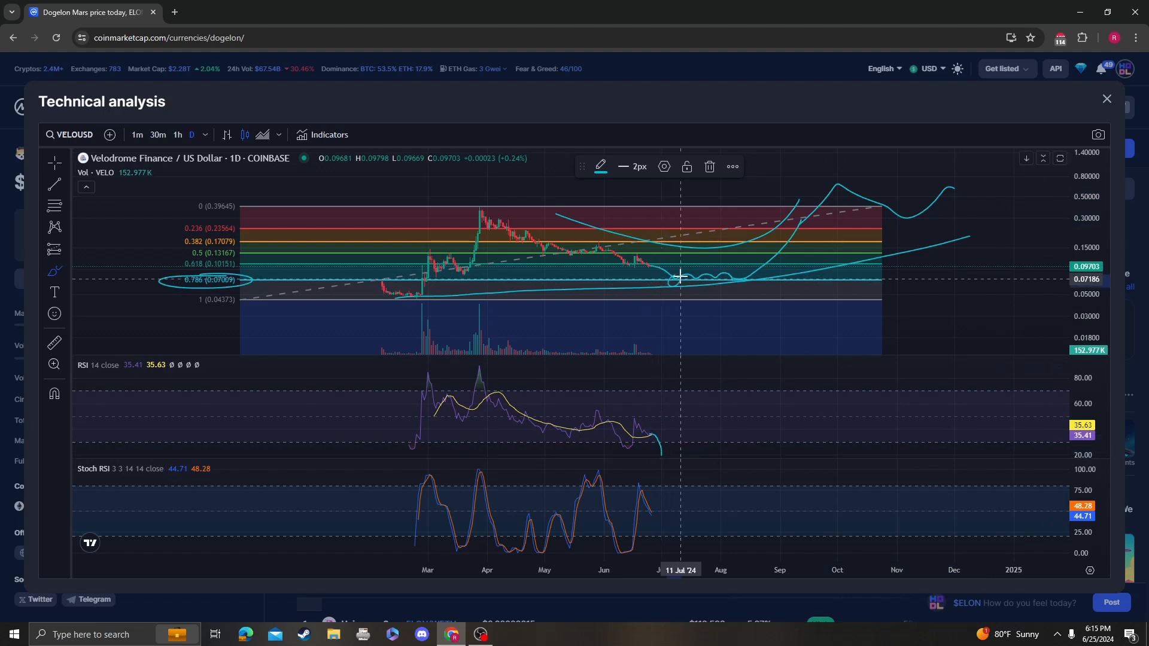
mouse_move(675, 264)
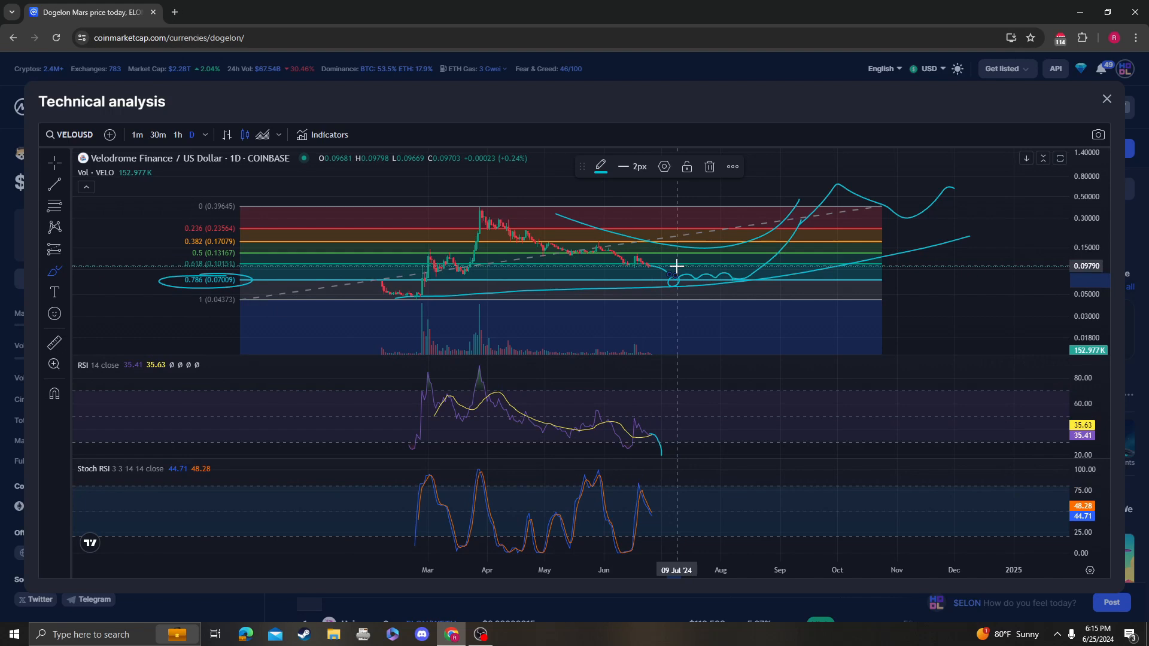
mouse_move(457, 299)
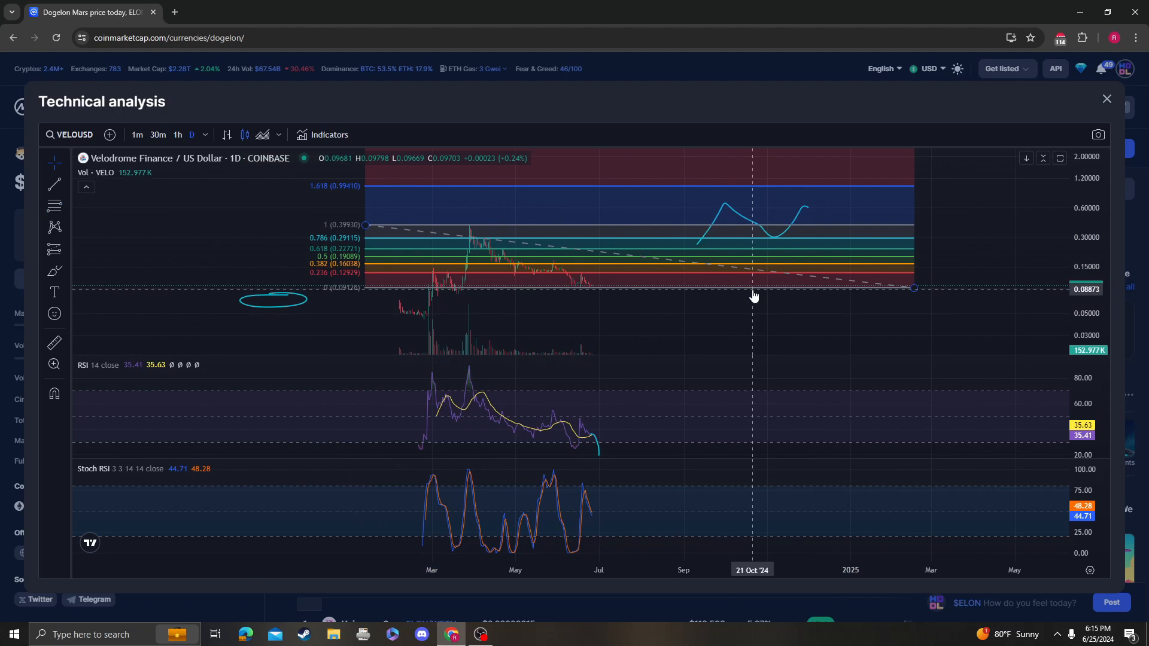
mouse_move(33, 264)
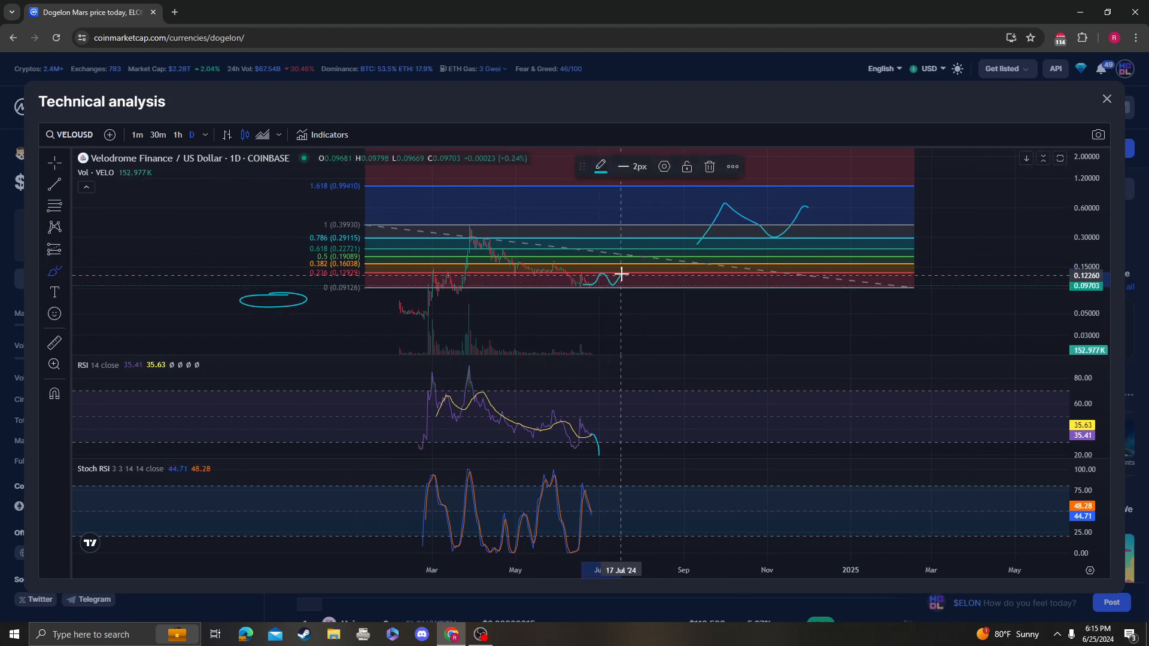
mouse_move(578, 288)
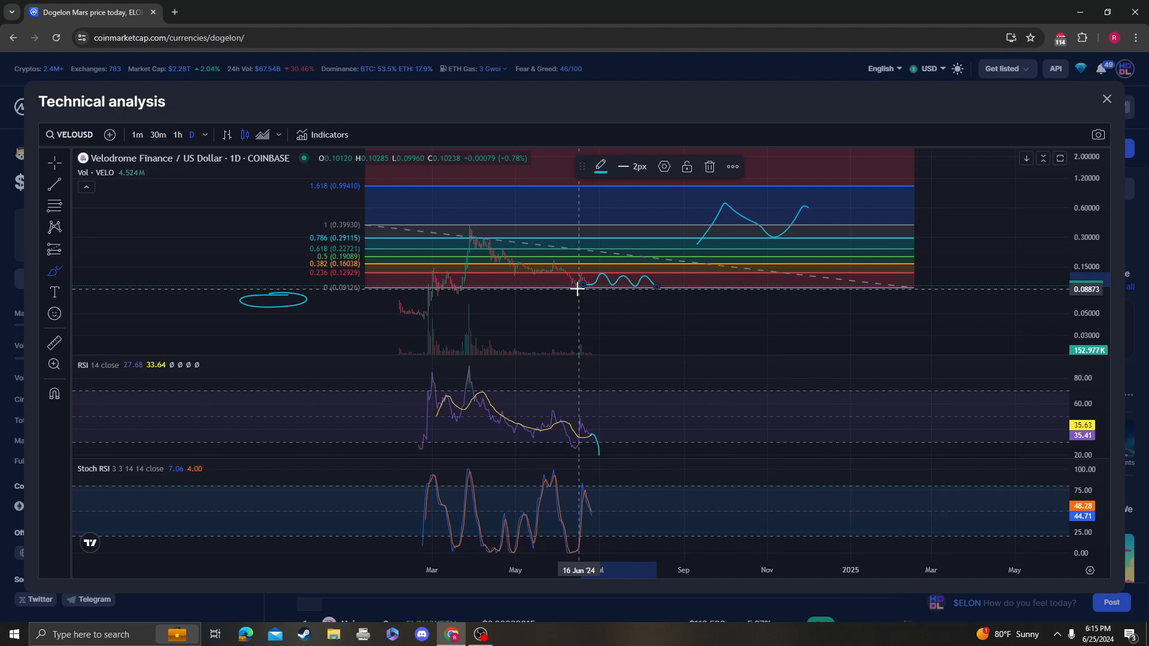
mouse_move(696, 233)
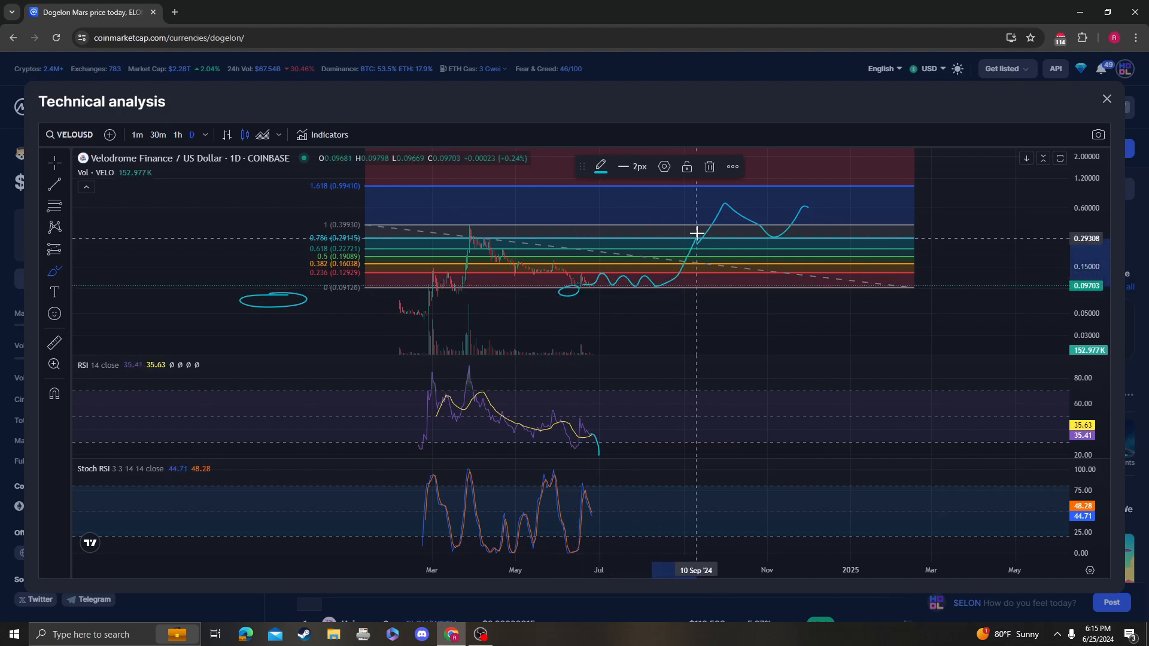
mouse_move(356, 268)
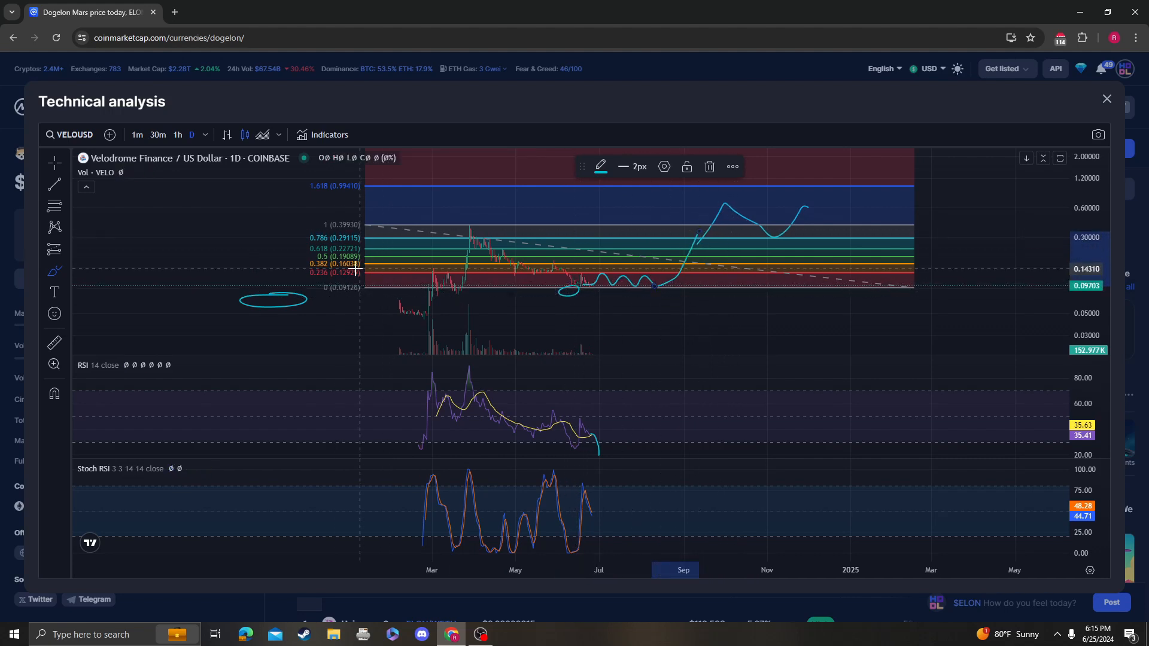
mouse_move(628, 294)
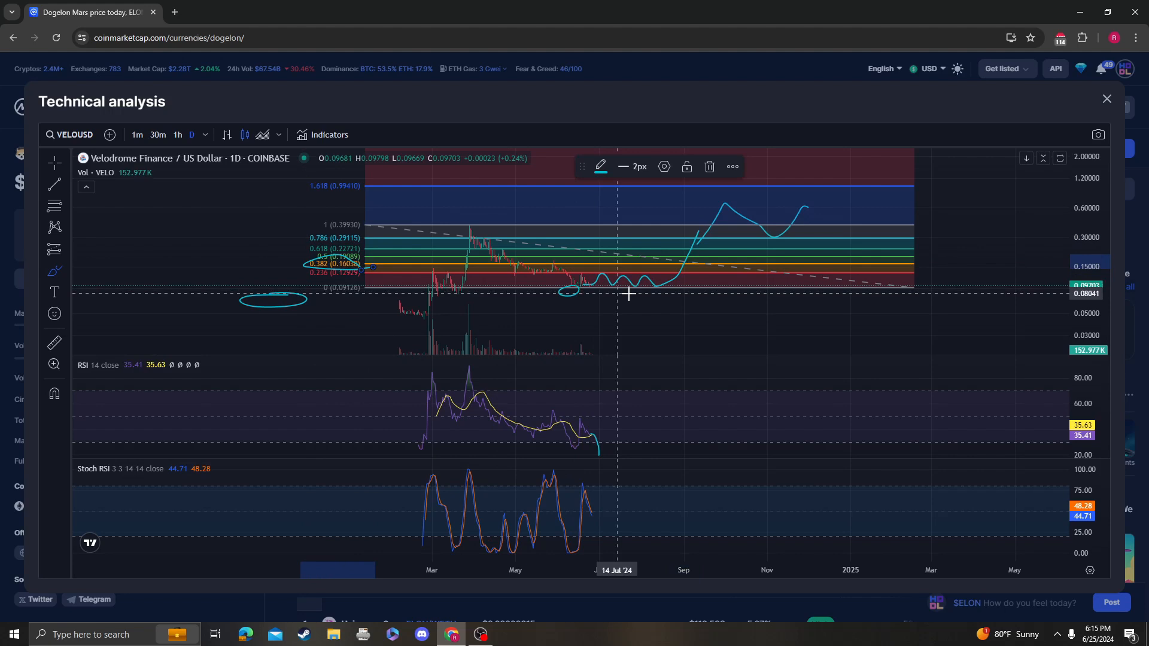
mouse_move(607, 262)
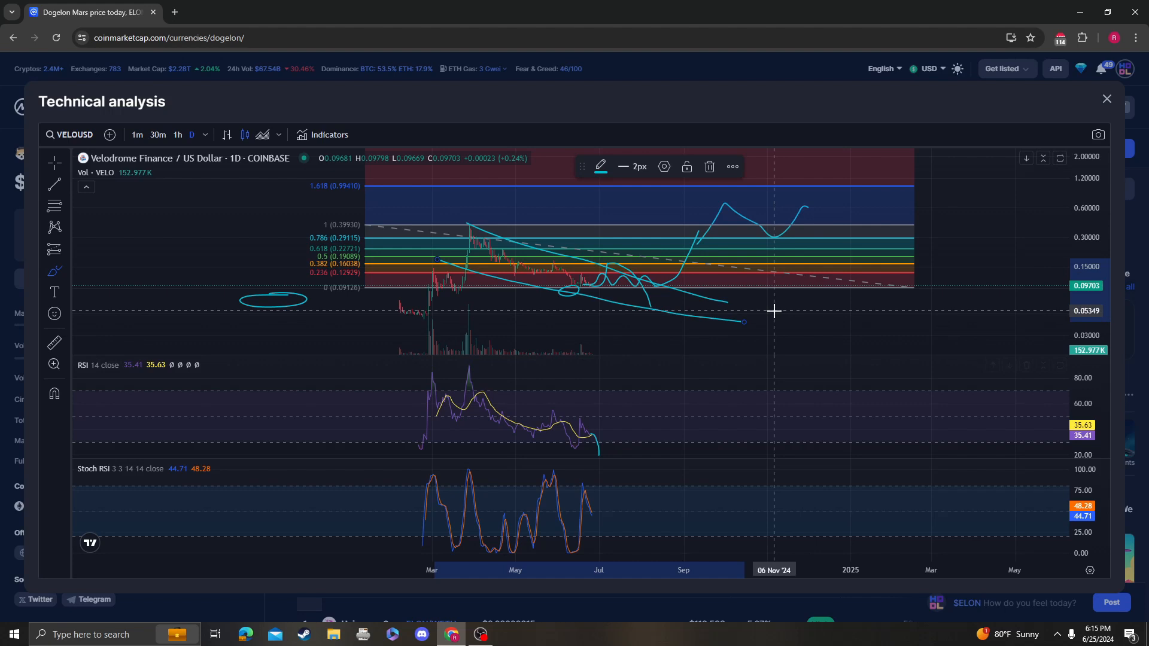
mouse_move(704, 293)
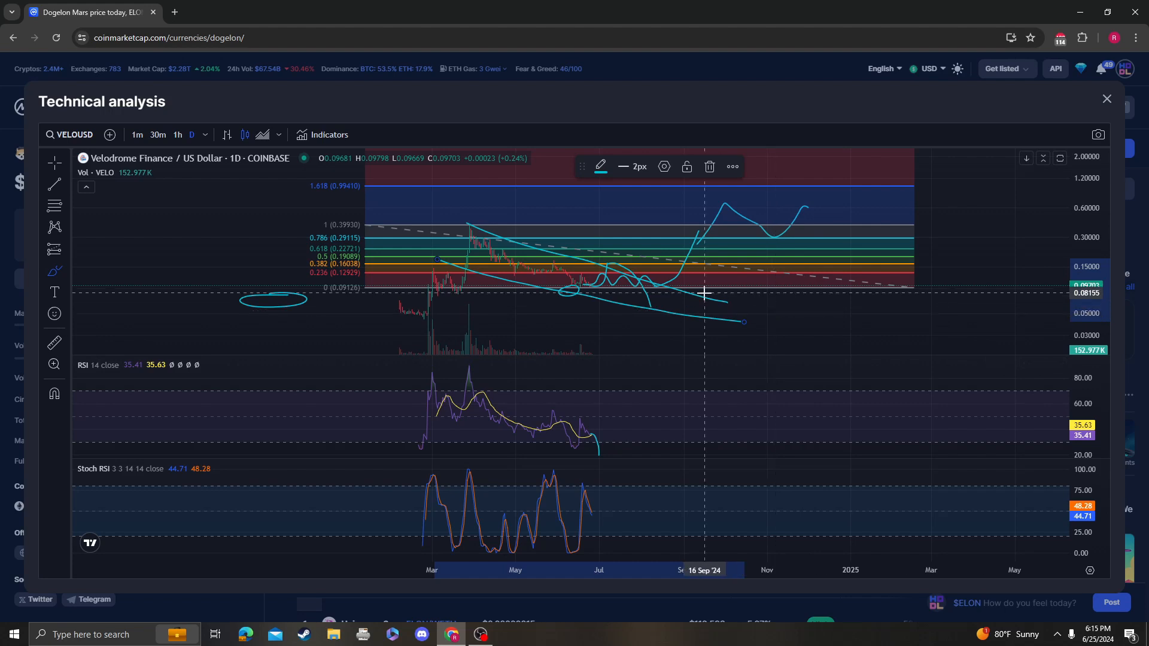
mouse_move(367, 263)
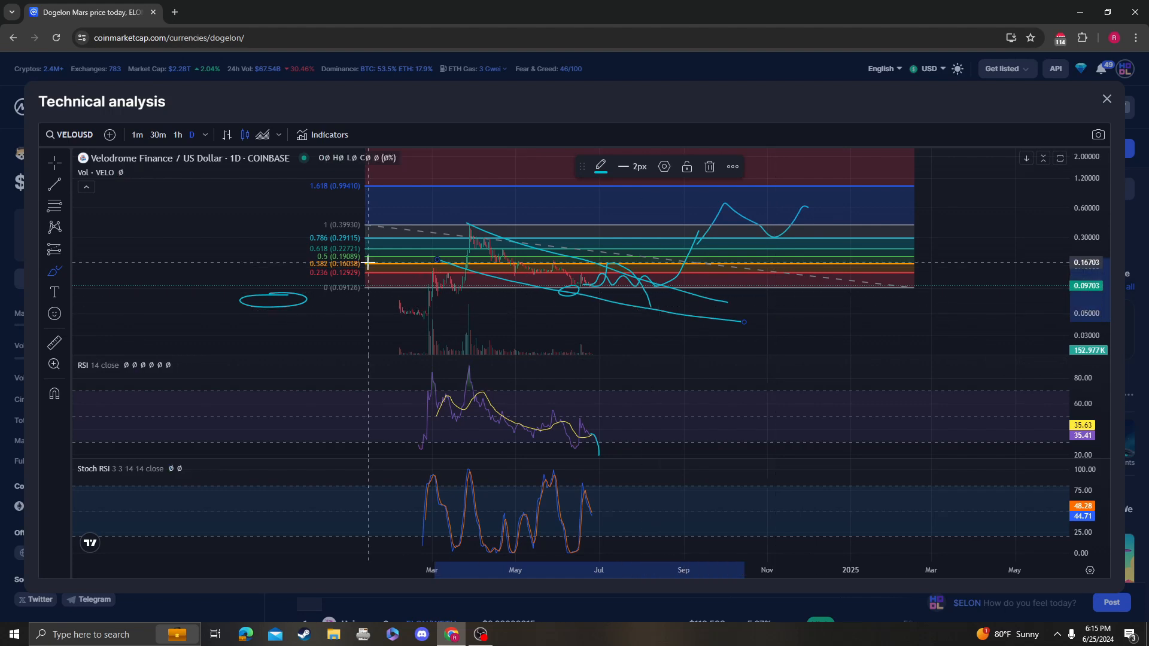
mouse_move(680, 275)
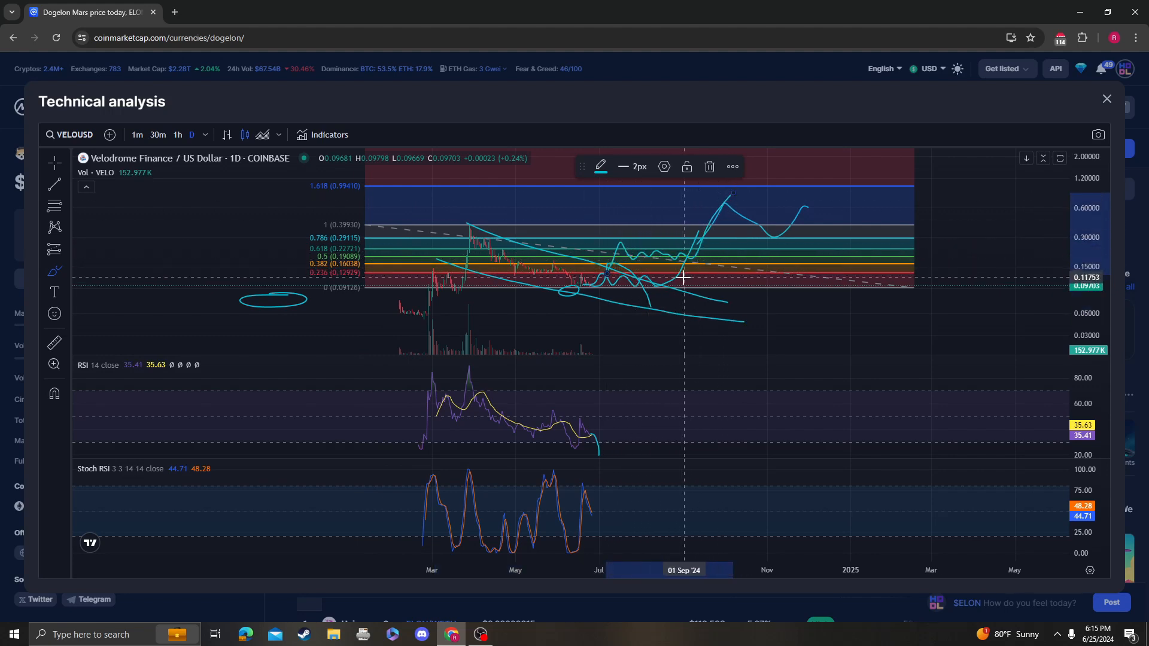
mouse_move(737, 242)
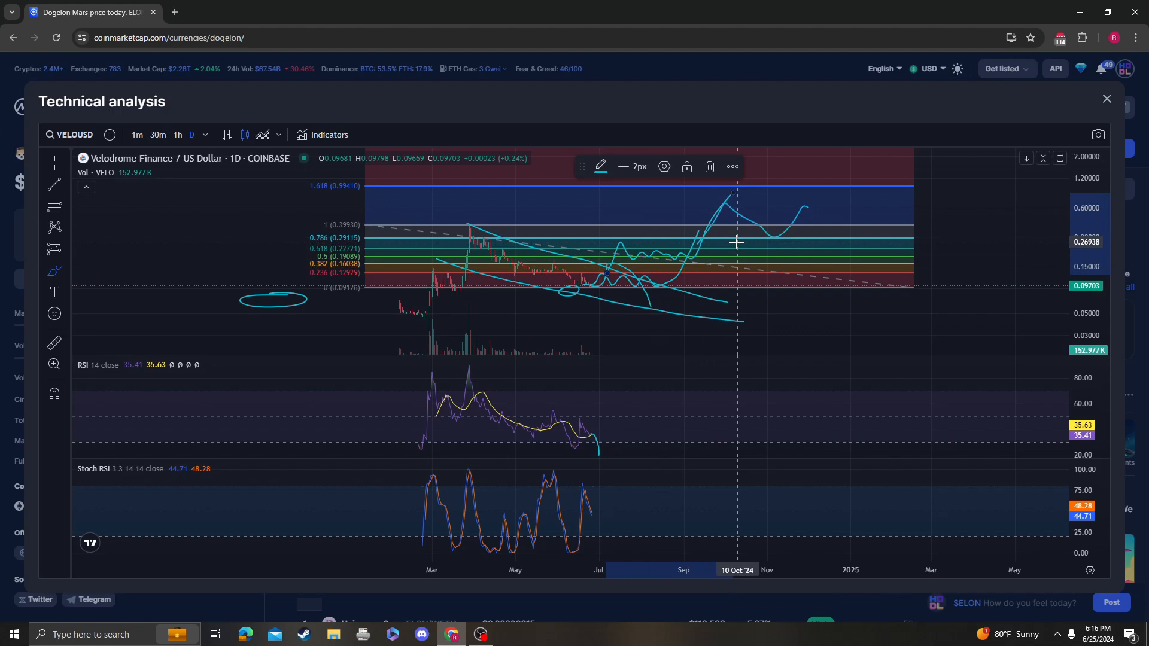
mouse_move(831, 251)
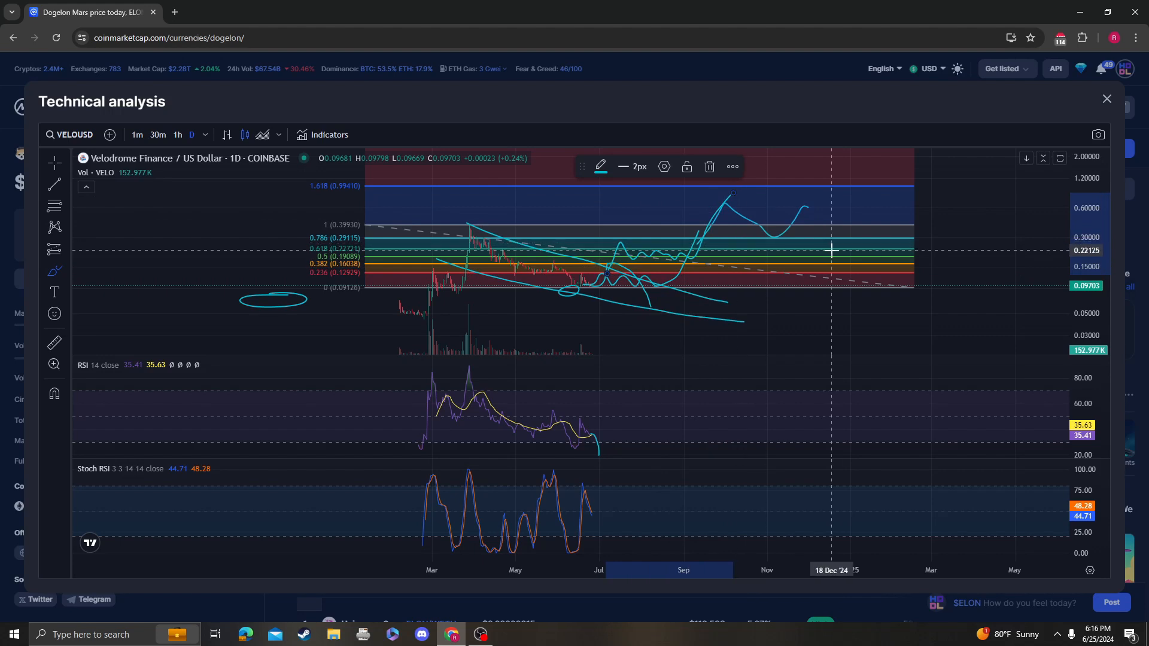
mouse_move(701, 213)
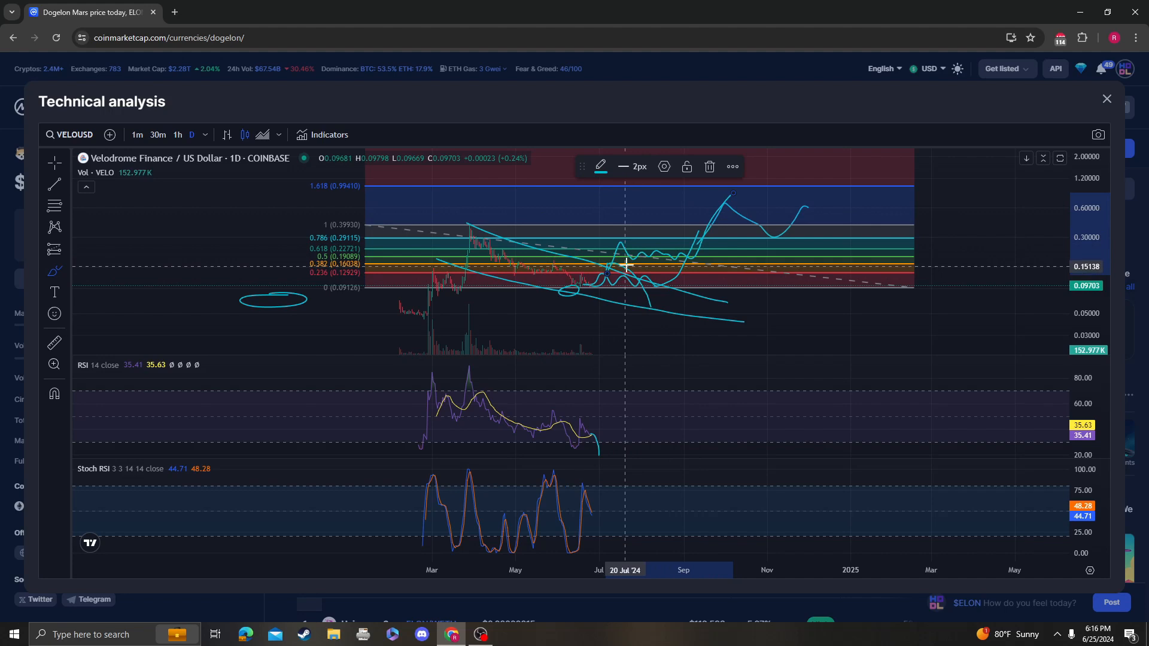
mouse_move(804, 284)
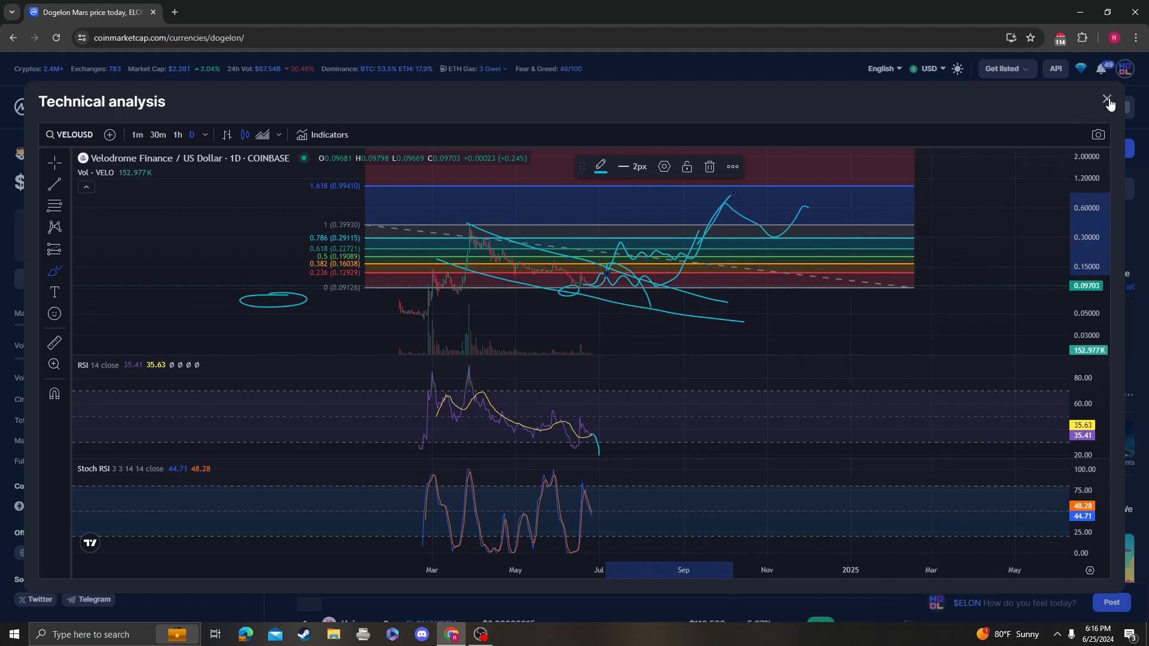
mouse_move(831, 273)
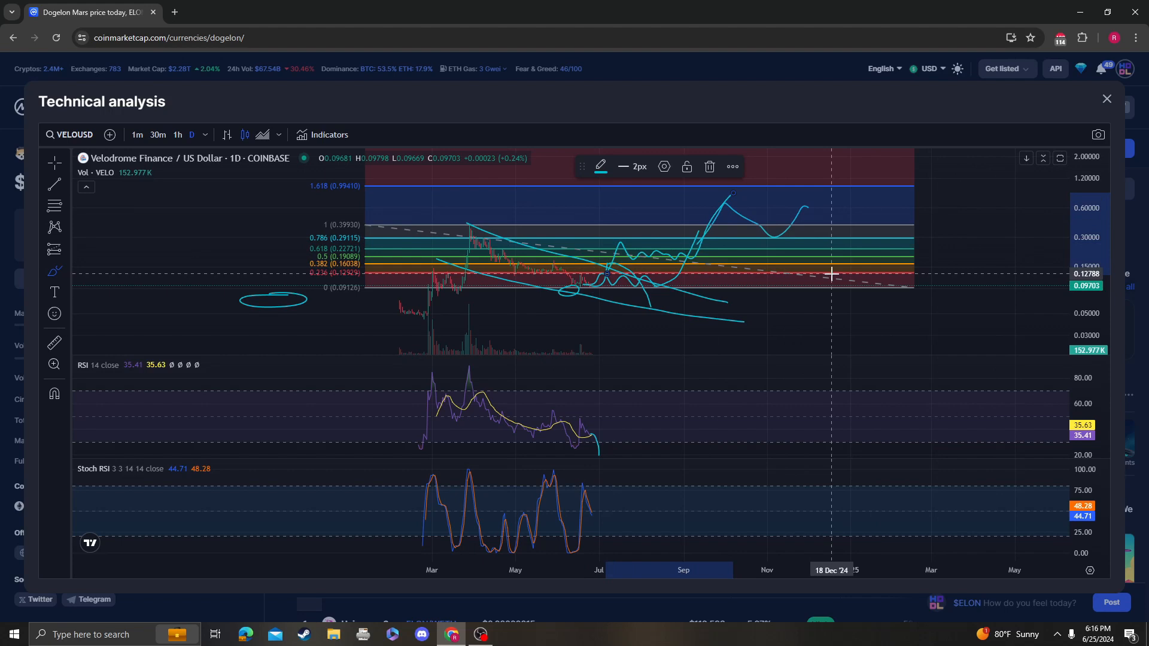
mouse_move(665, 343)
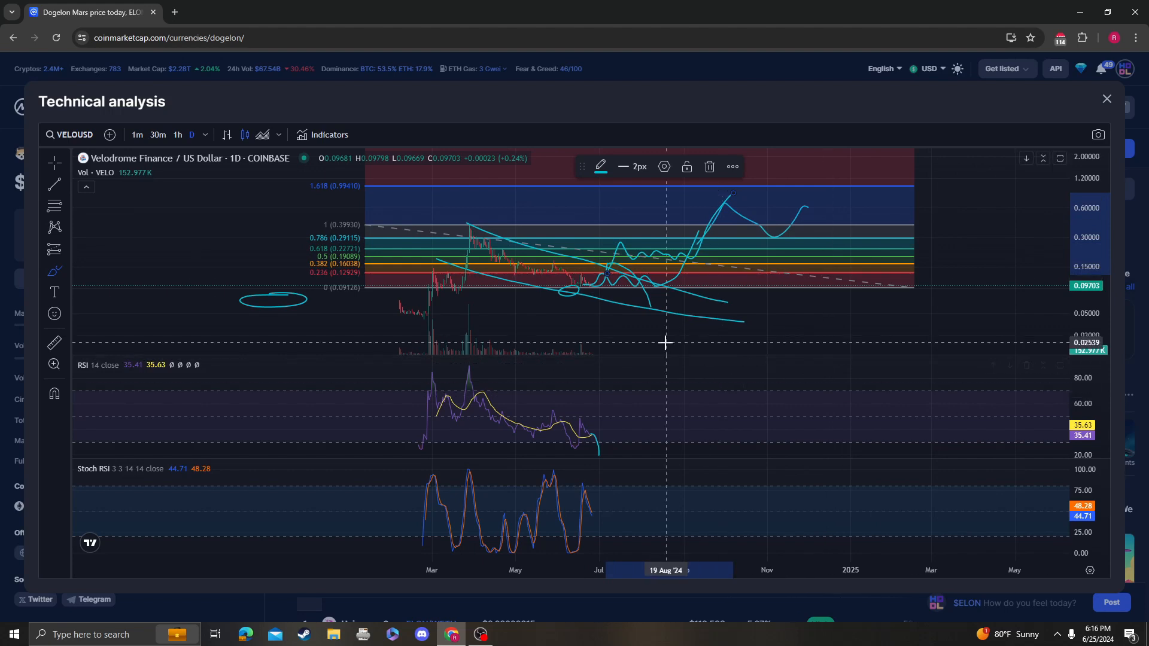